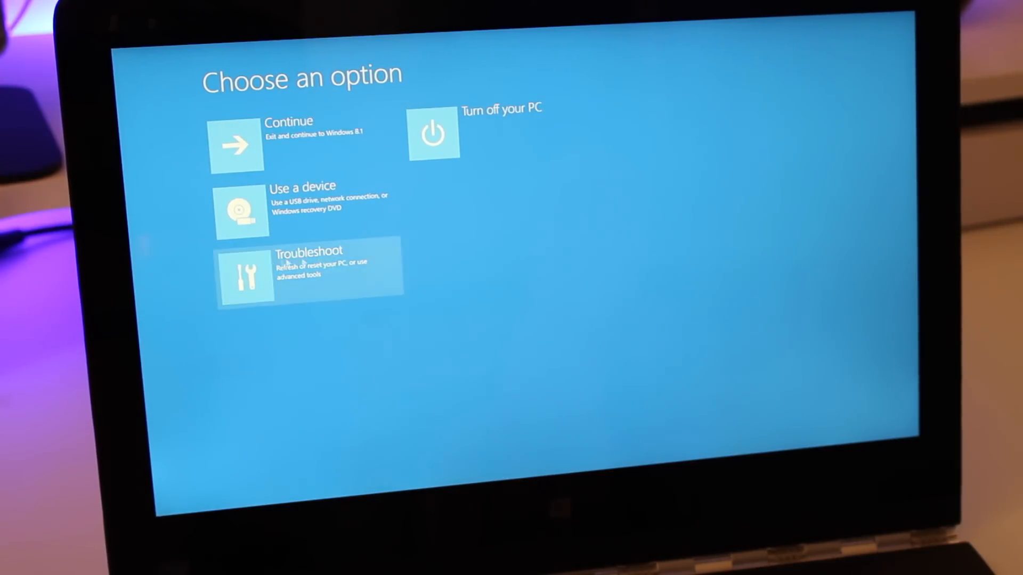
Go to Troubleshoot and choose Reset your PC
left_click(310, 268)
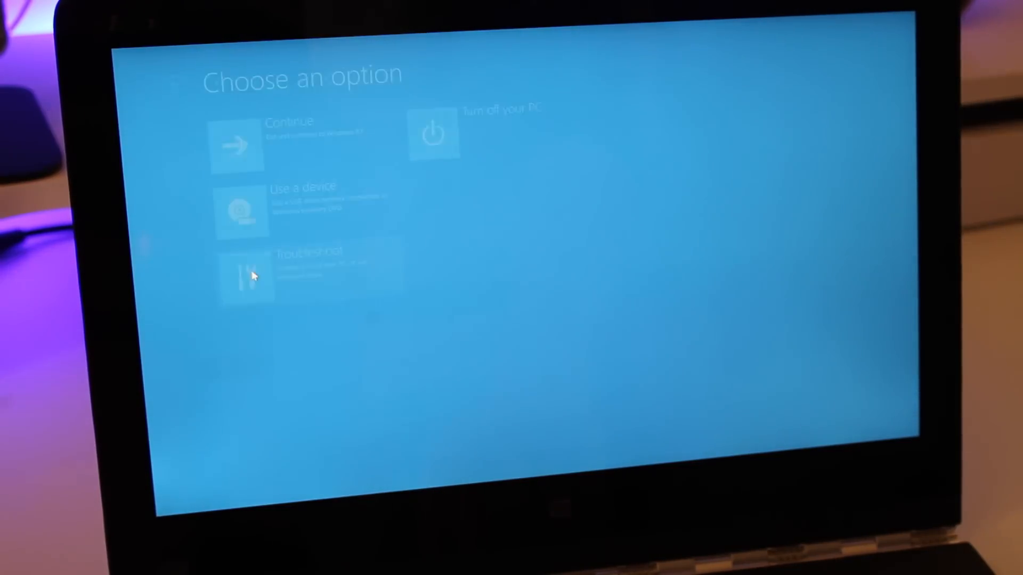
left_click(247, 270)
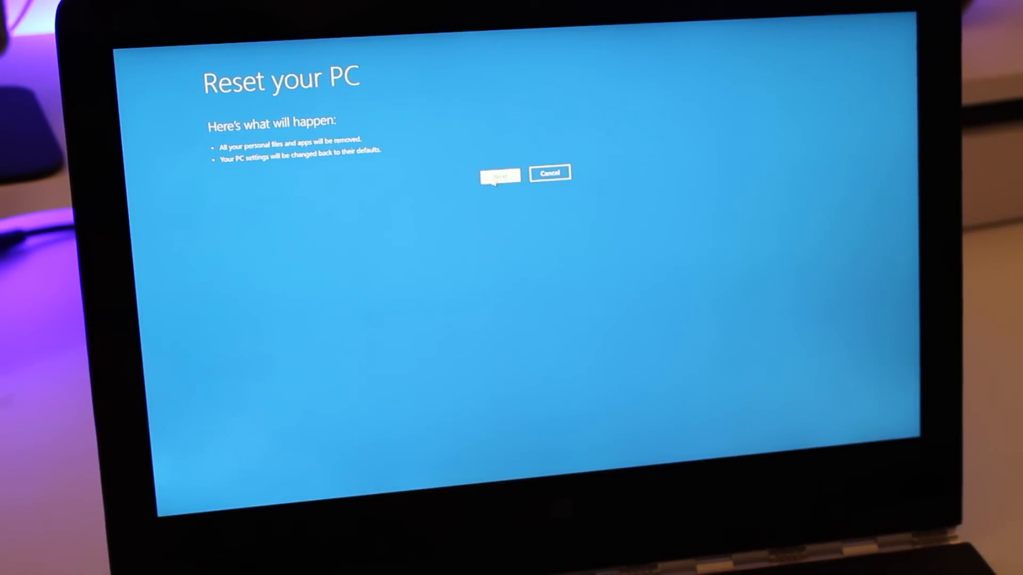
Reset the PC with the Just remove my files option instead of fully cleaning the drive
left_click(500, 174)
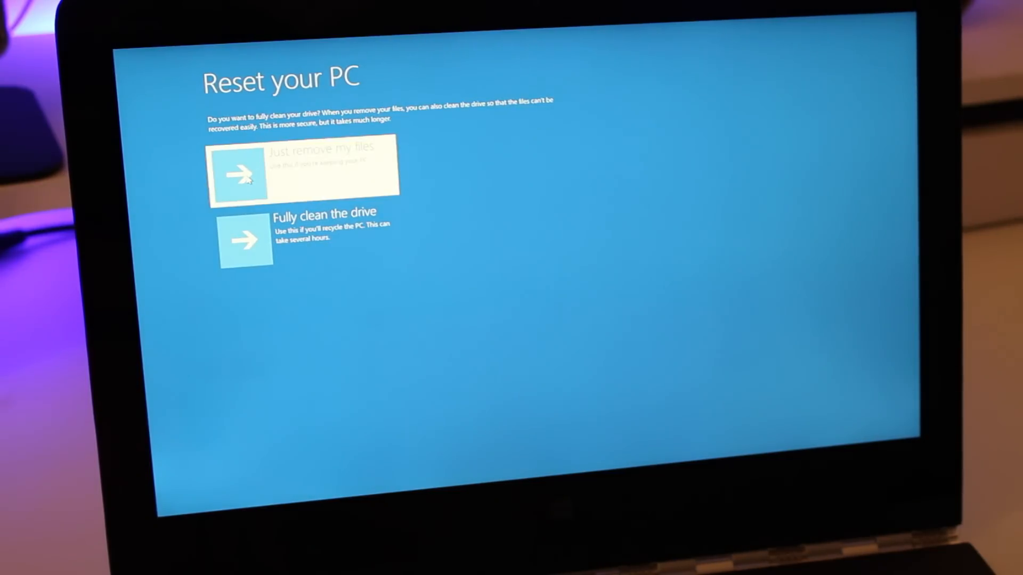
left_click(302, 170)
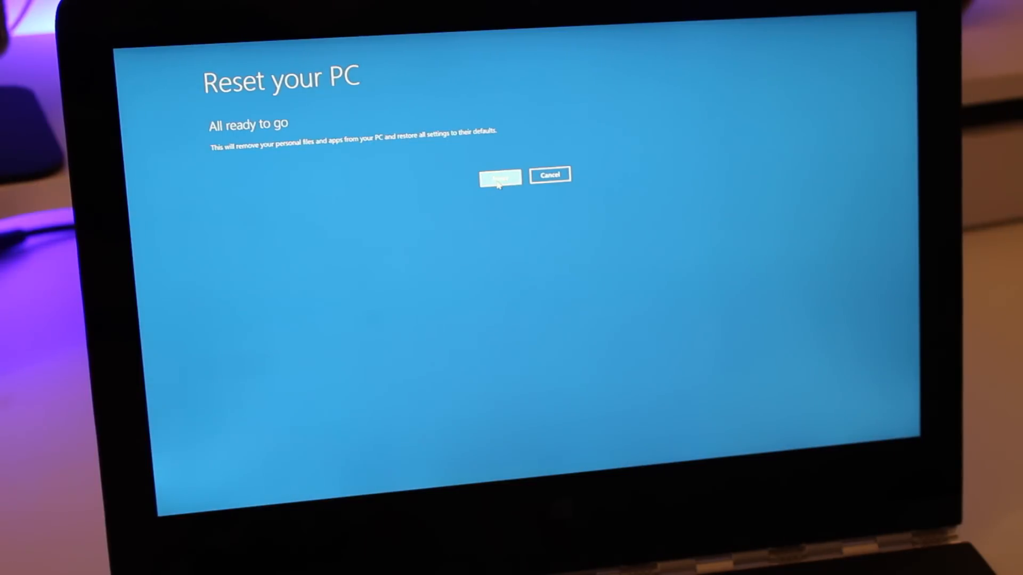
left_click(500, 177)
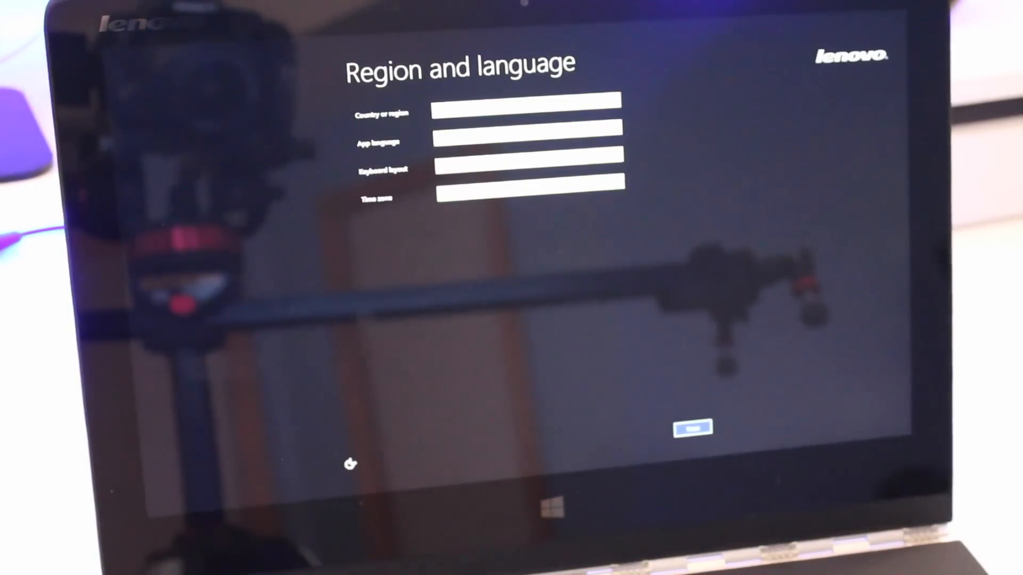
Accept the default Region and language settings to continue Windows setup
left_click(690, 428)
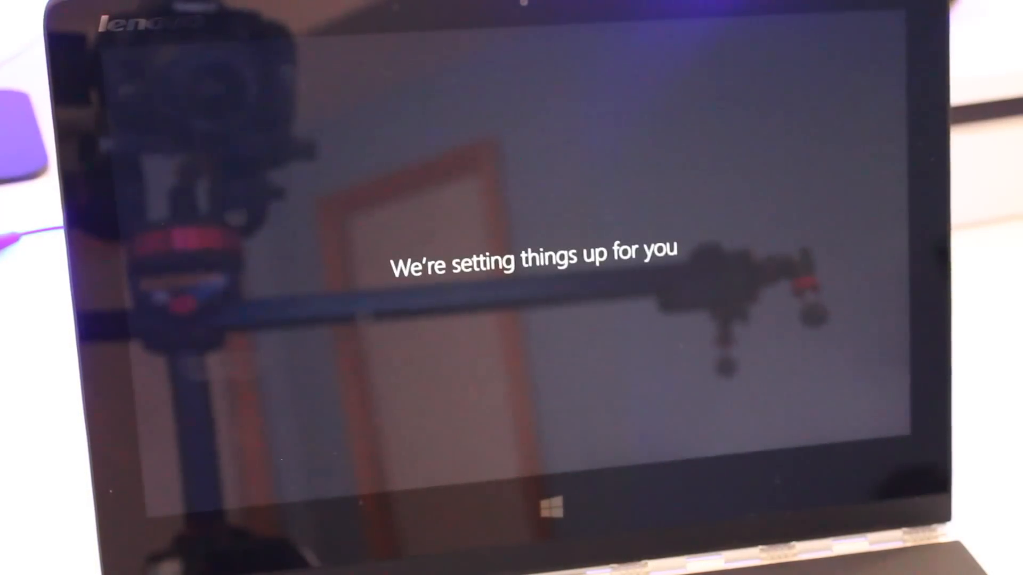